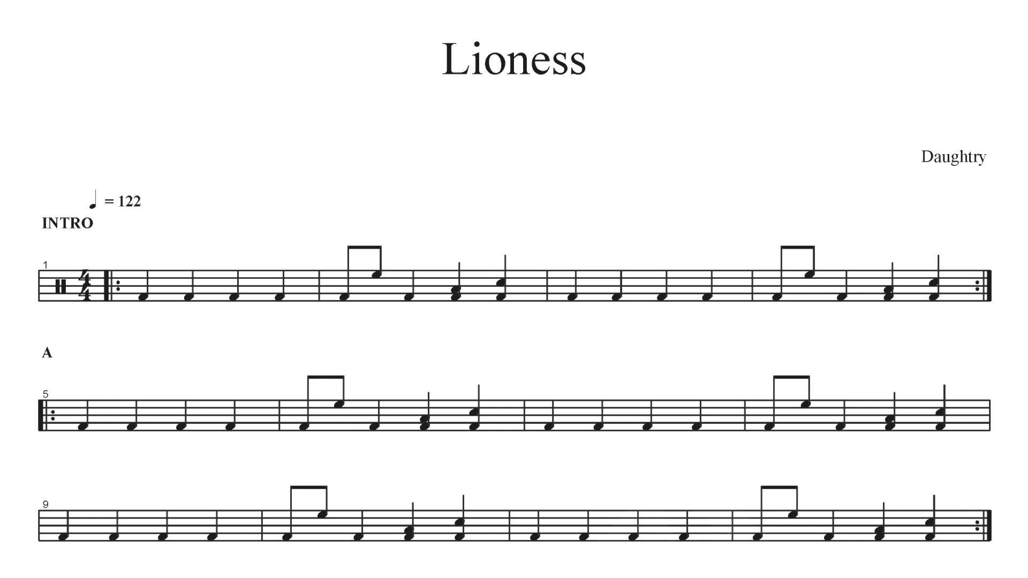
scroll("down", 3)
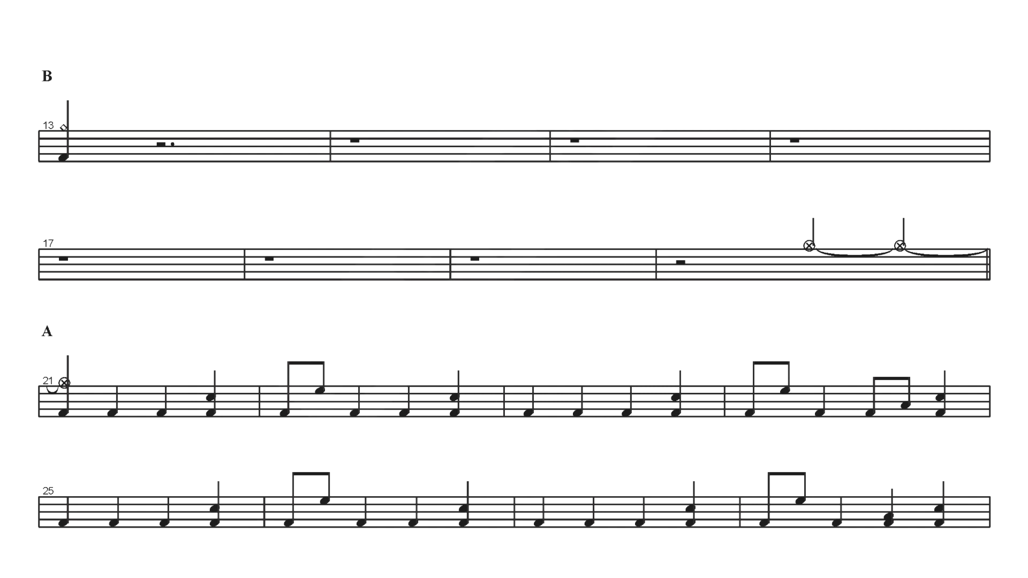
scroll("down", 3)
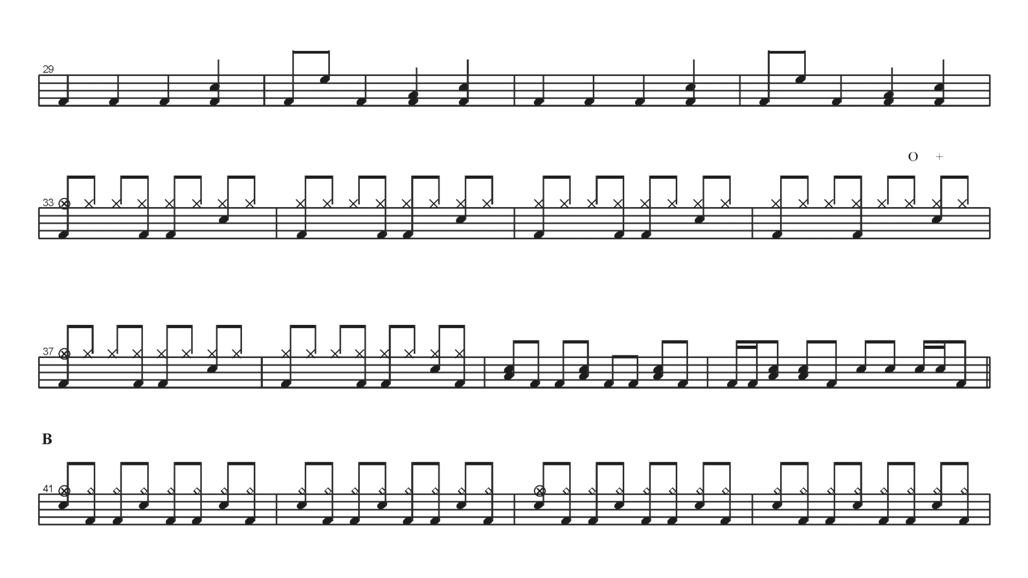
scroll("down", 3)
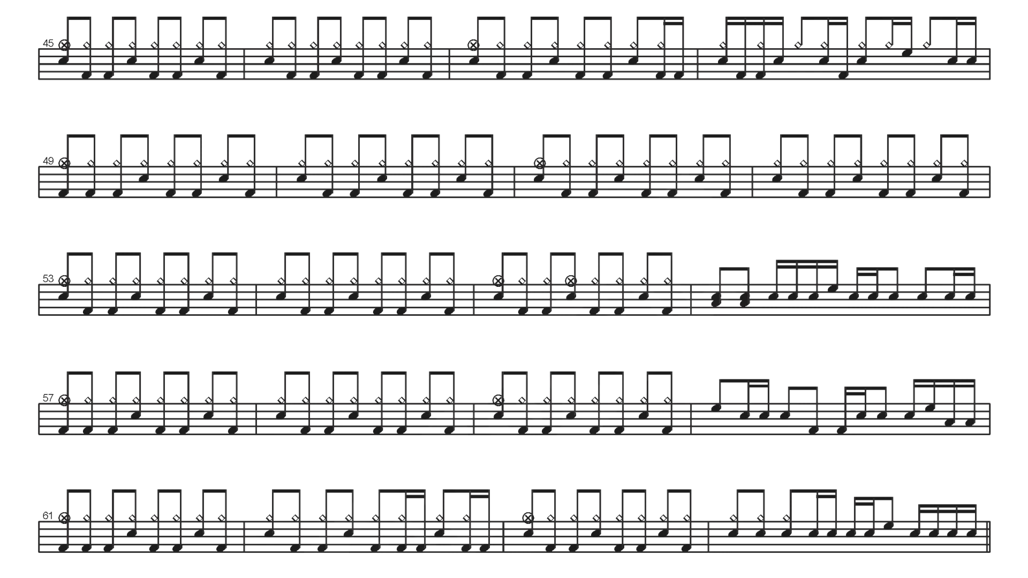
scroll("down", 3)
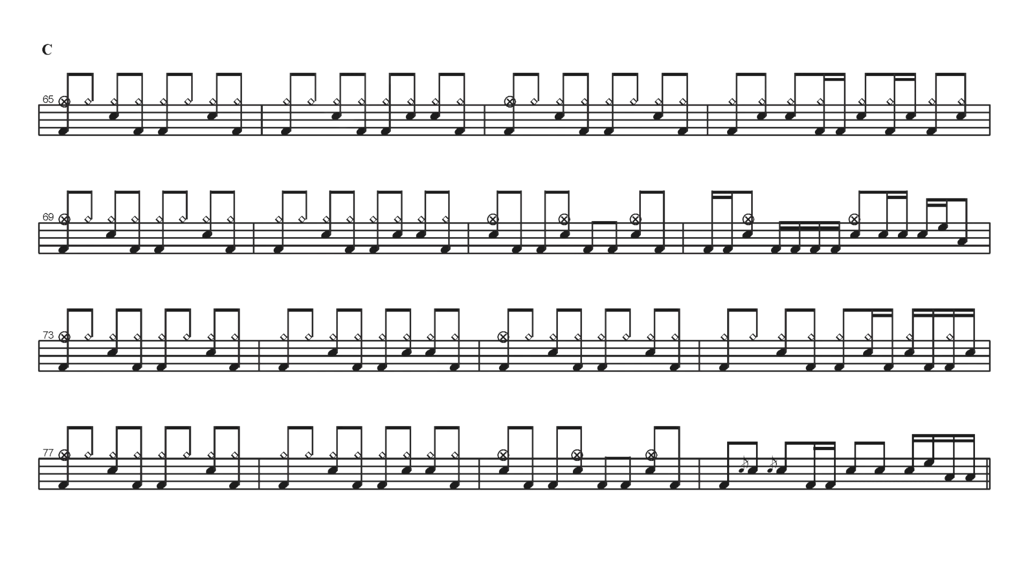